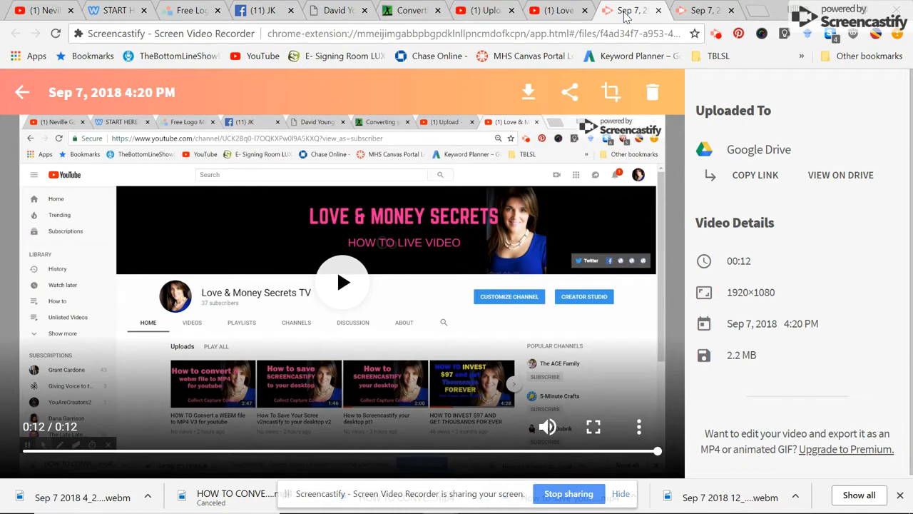
mouse_move(527, 93)
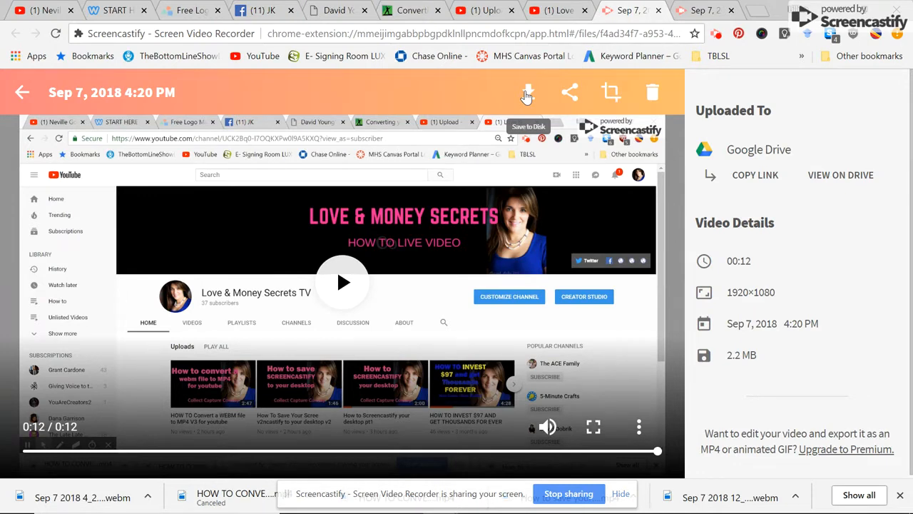
Step: Open the Save to Disk menu offering disk save, animated GIF and MP4 export
left_click(528, 92)
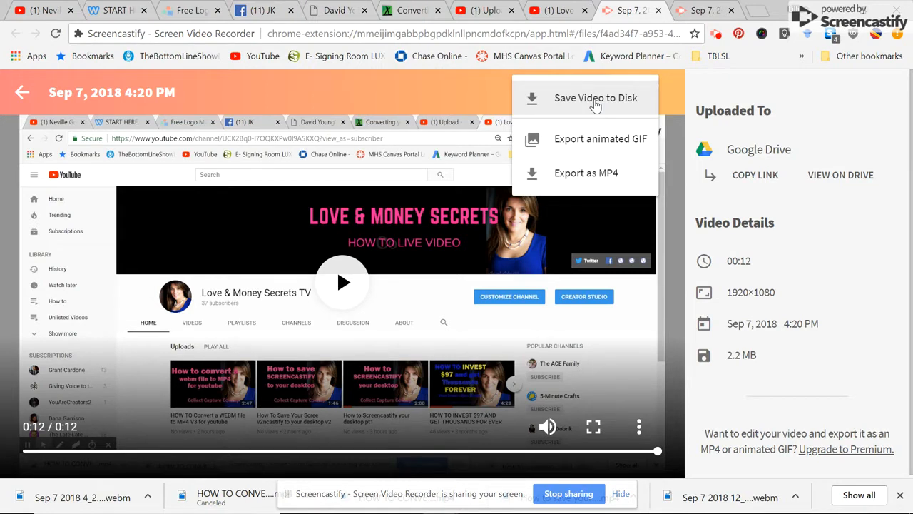
mouse_move(570, 90)
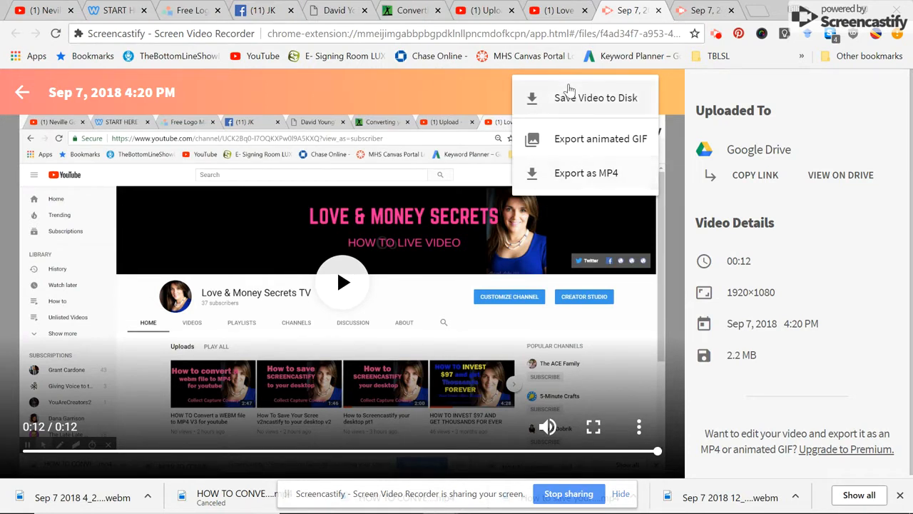
mouse_move(578, 179)
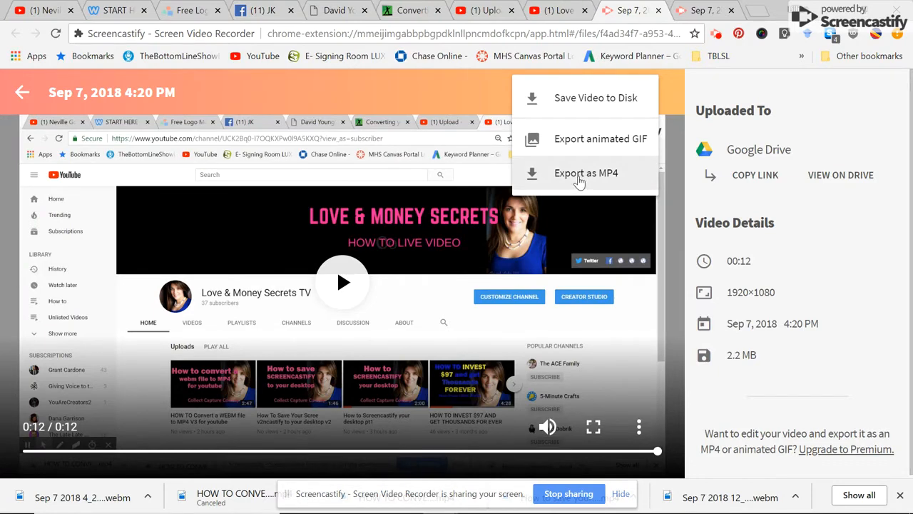
Step: Choose Export as MP4 and enable Convert to Fixed Framerate at 30 FPS
left_click(585, 172)
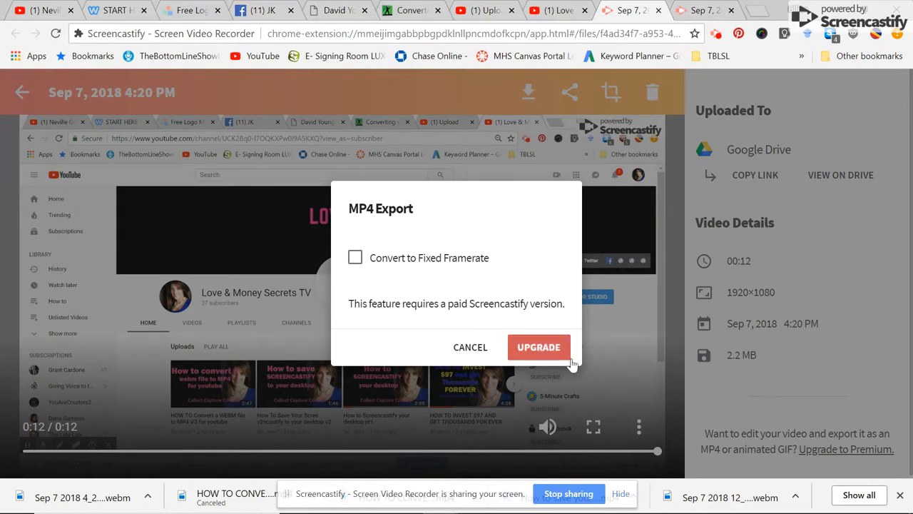
mouse_move(357, 263)
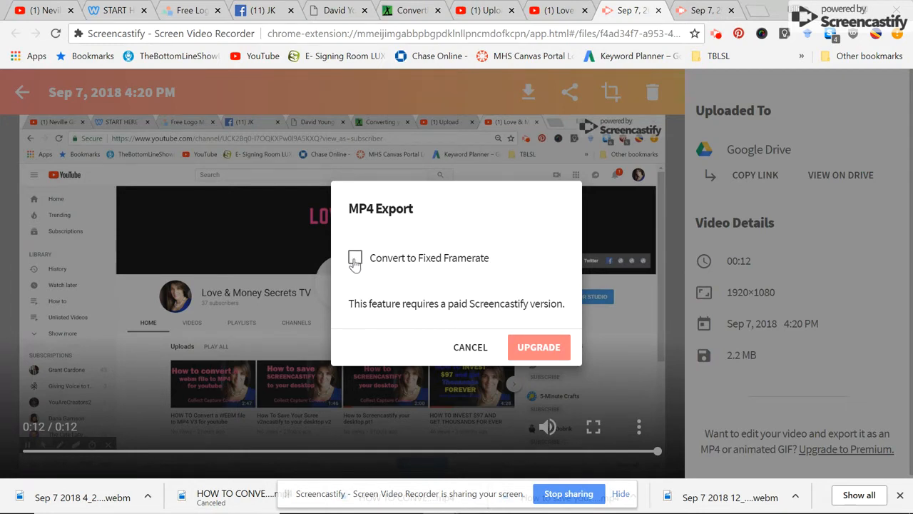
left_click(323, 258)
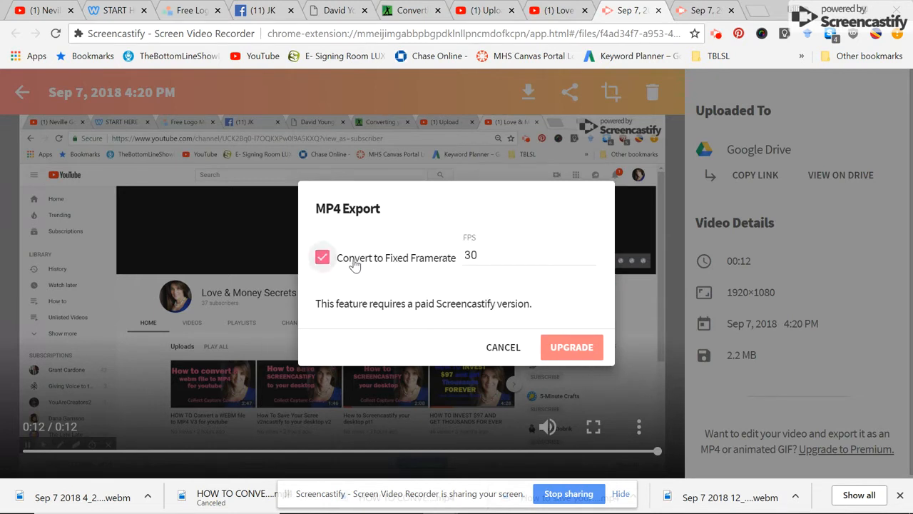
mouse_move(572, 347)
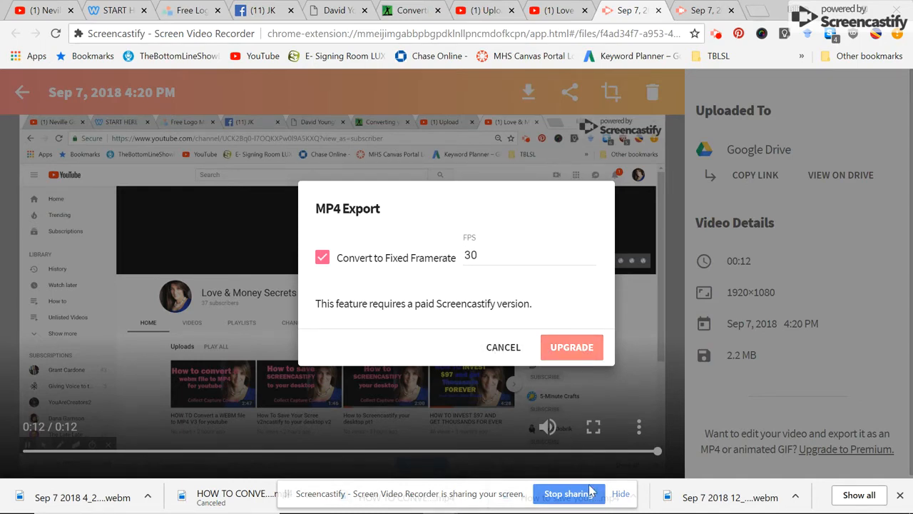
Step: Switch to the Word document describing the video series parts one to four
left_click(583, 499)
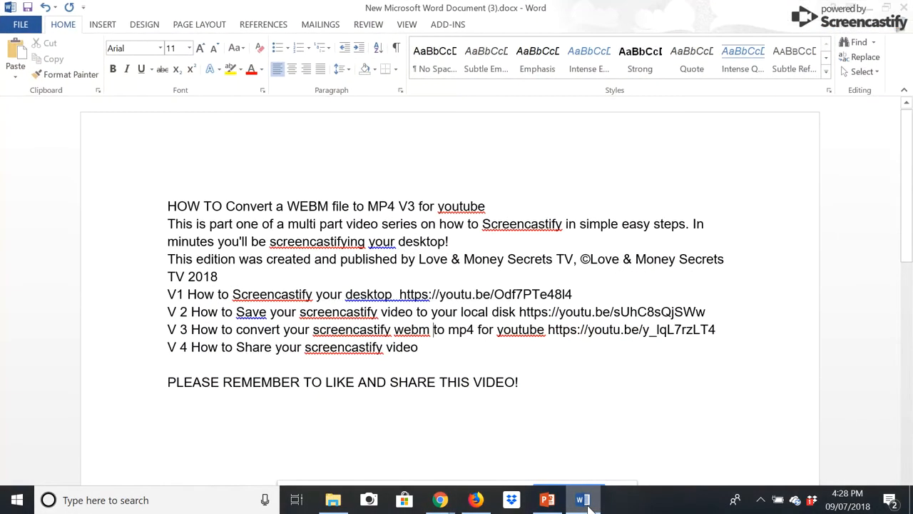
Step: Use the taskbar to head back toward the Screencastify tab
left_click(584, 499)
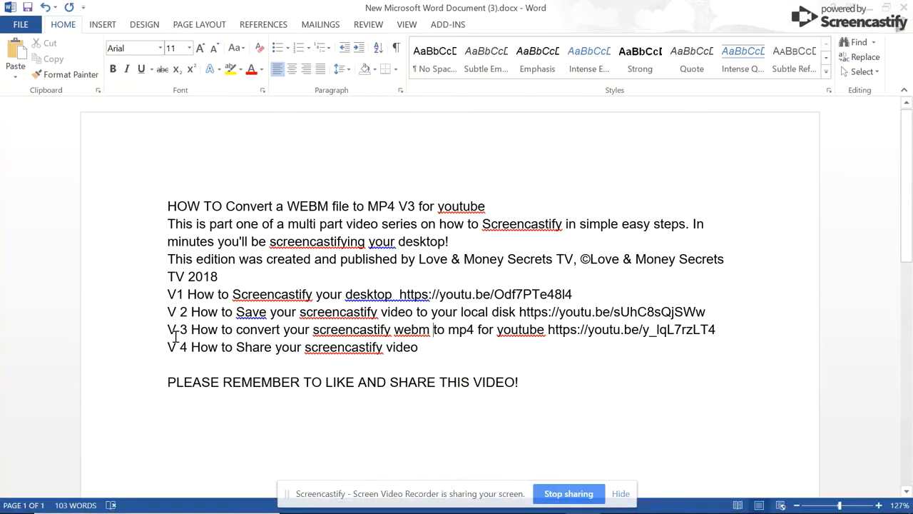
mouse_move(266, 336)
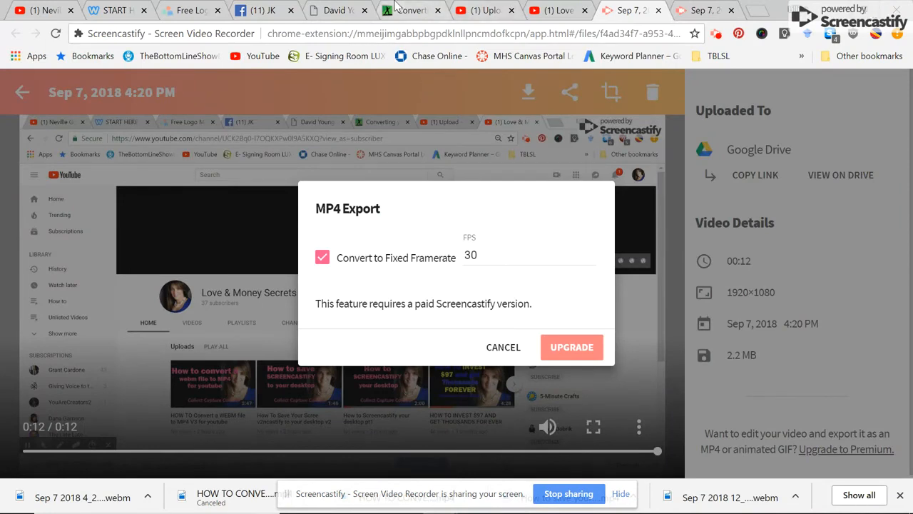
left_click(410, 10)
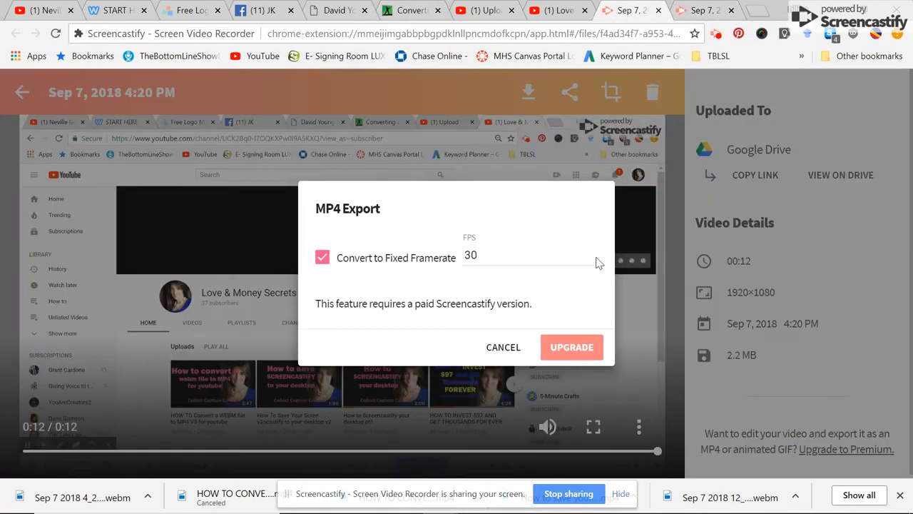
mouse_move(437, 362)
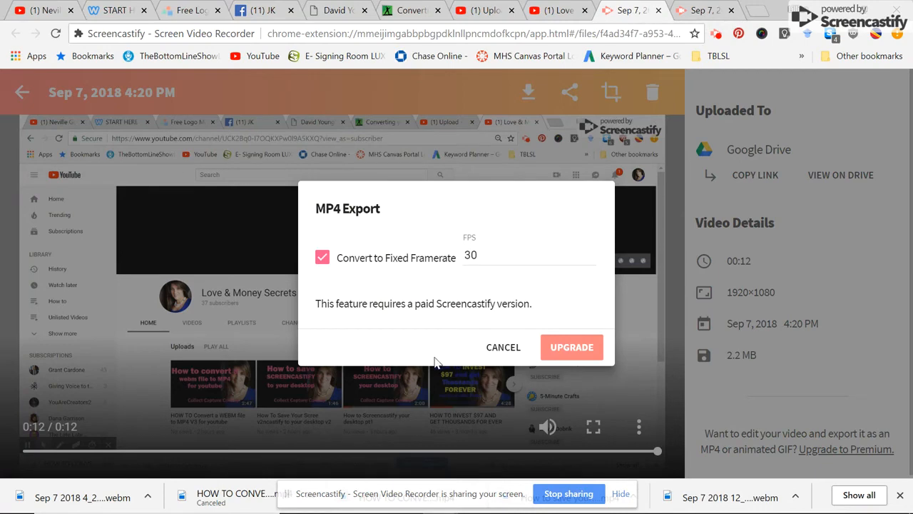
Step: Cancel the MP4 Export dialog, leaving the recording as WebM
left_click(503, 347)
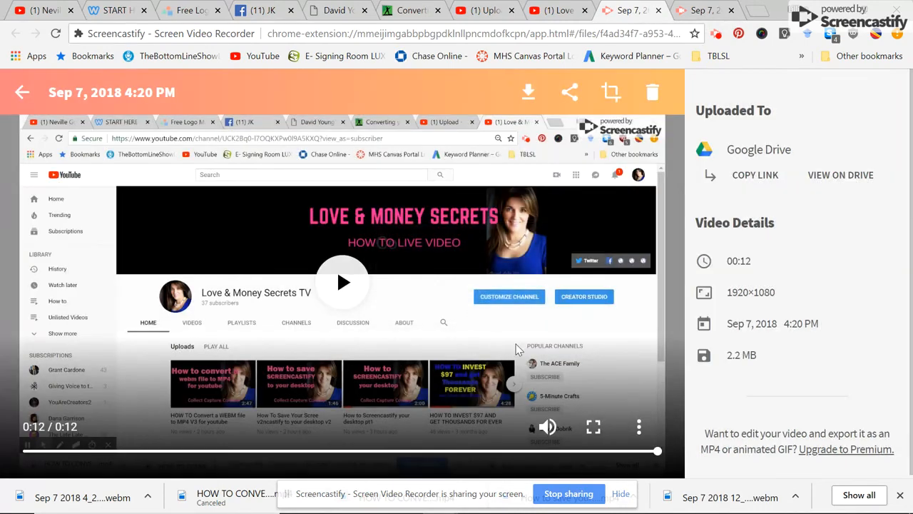
mouse_move(691, 428)
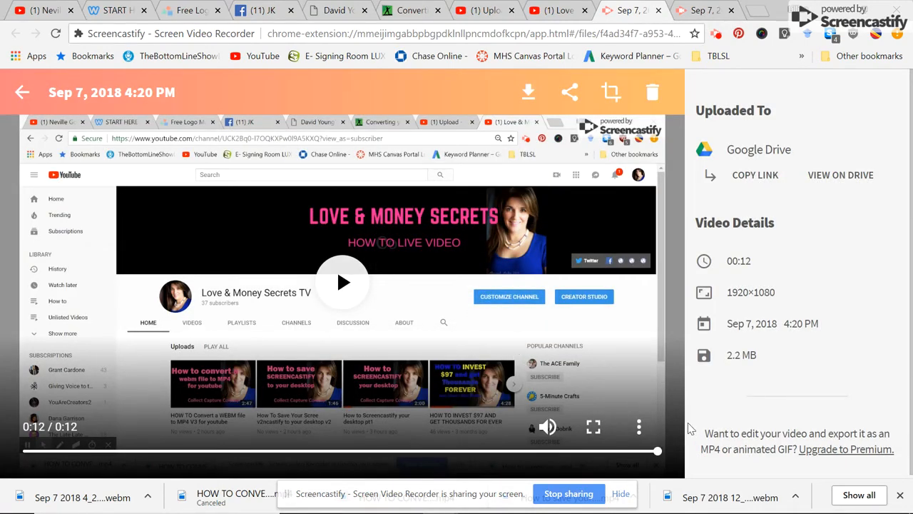
mouse_move(638, 348)
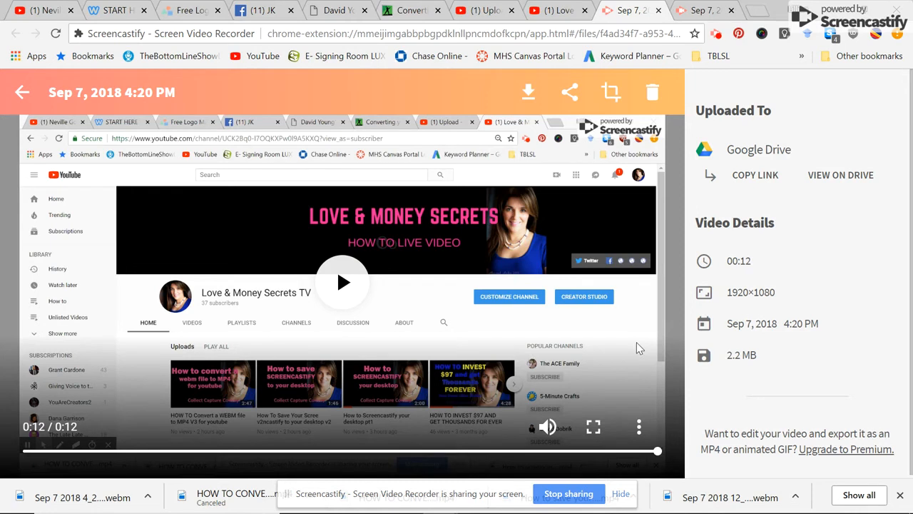
mouse_move(602, 369)
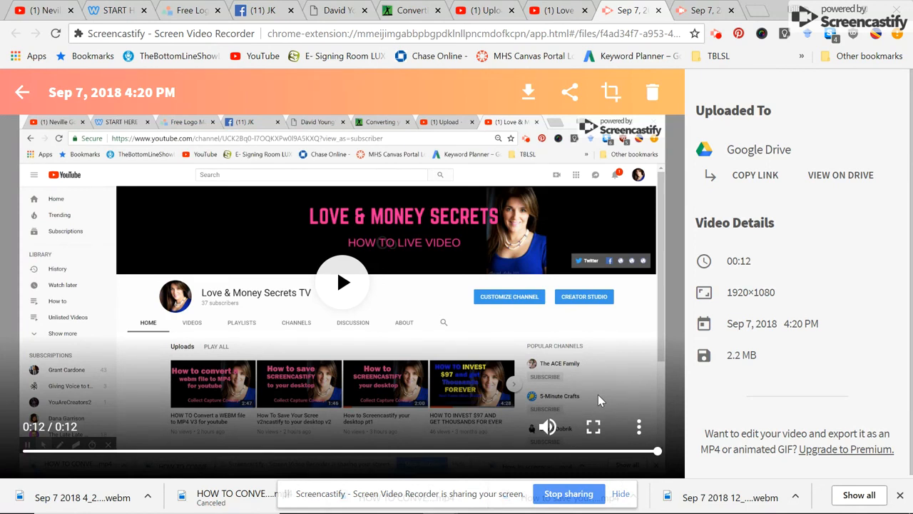
mouse_move(589, 276)
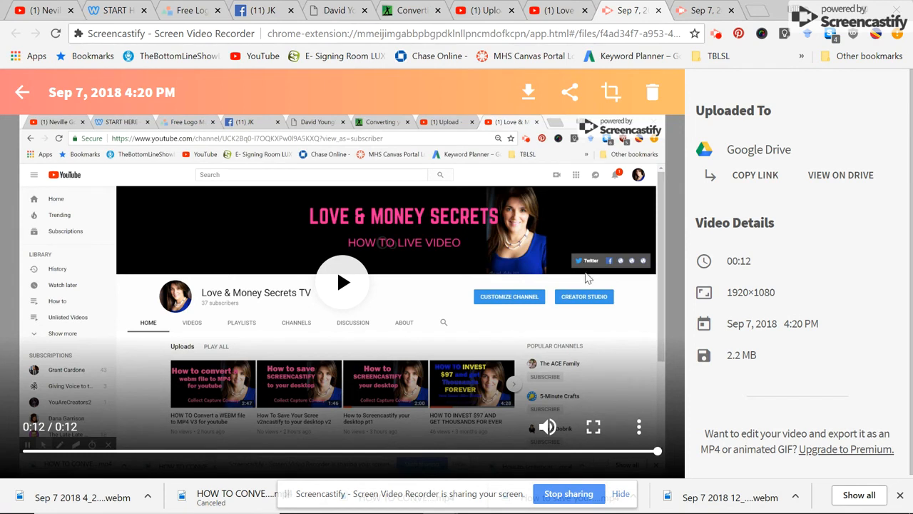
mouse_move(585, 456)
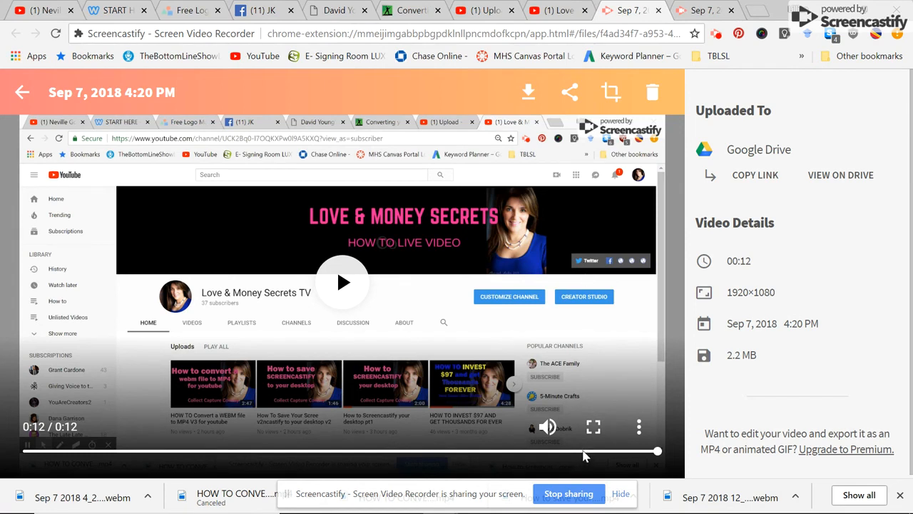